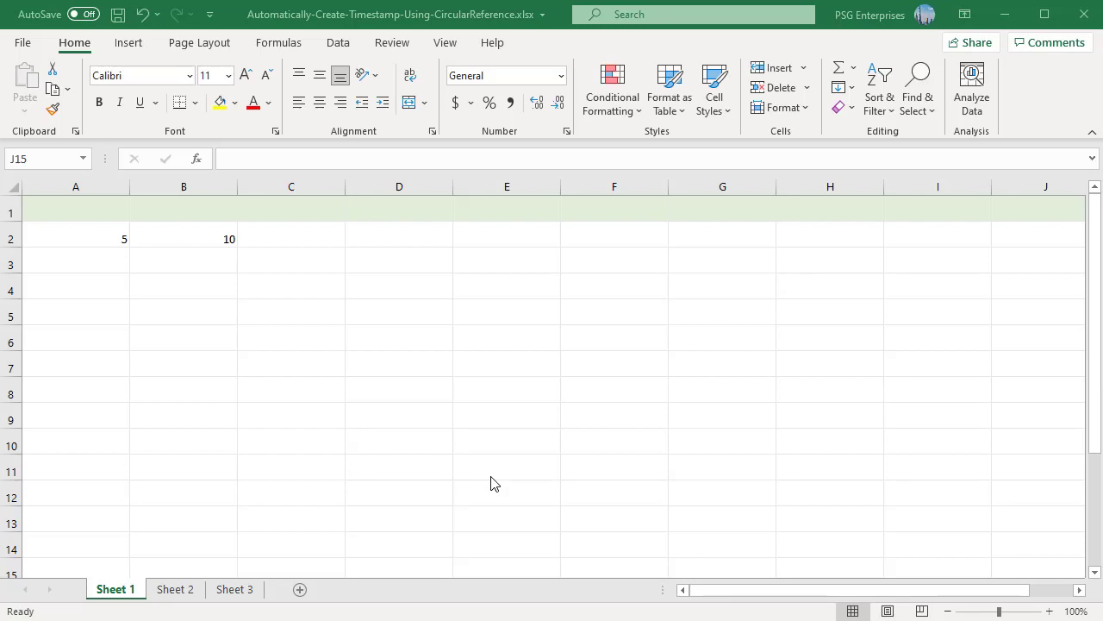
pyautogui.moveTo(231, 400)
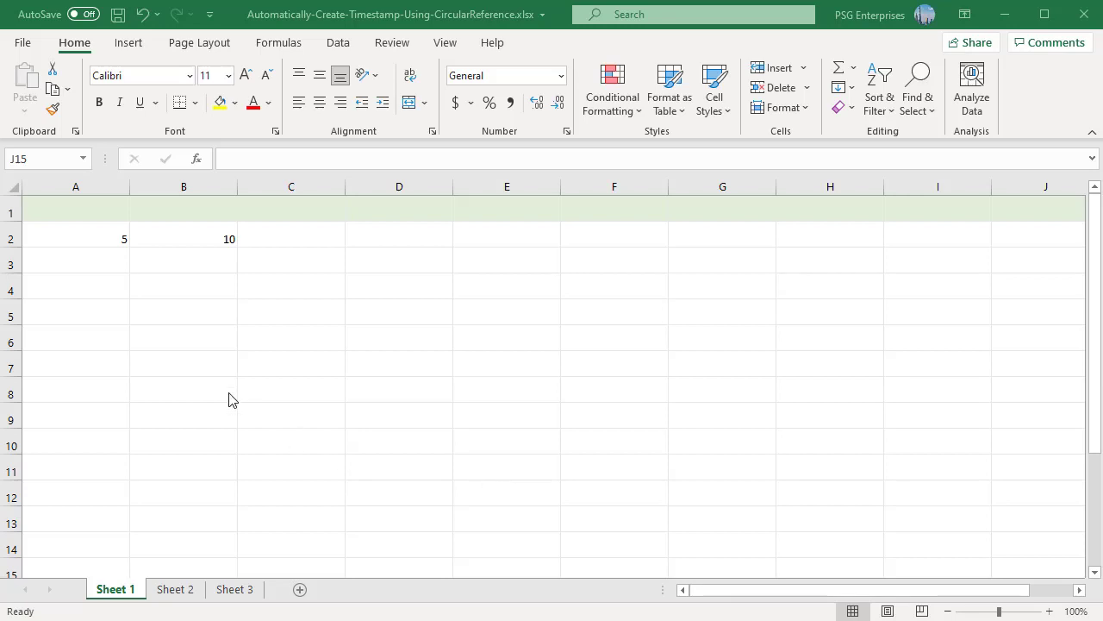
pyautogui.moveTo(221, 405)
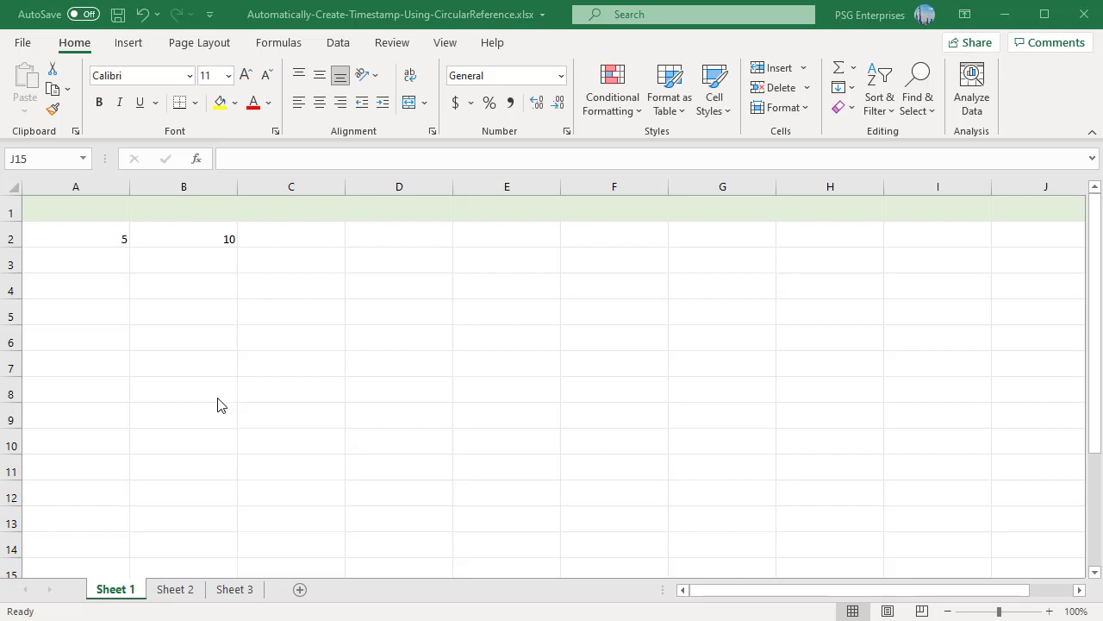
pyautogui.moveTo(82, 262)
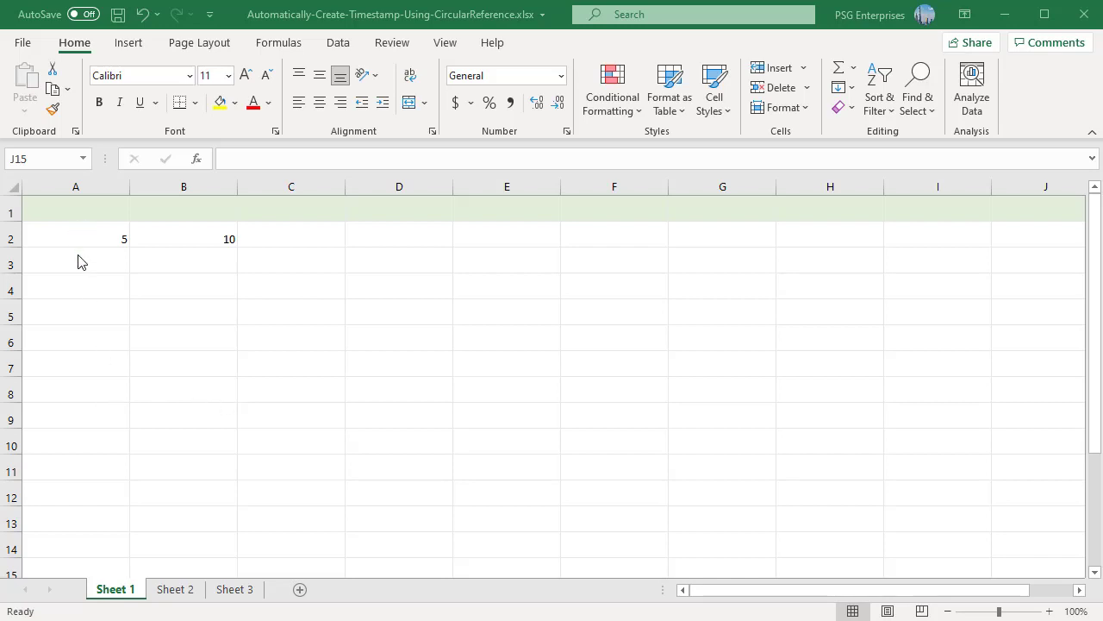
pyautogui.moveTo(111, 336)
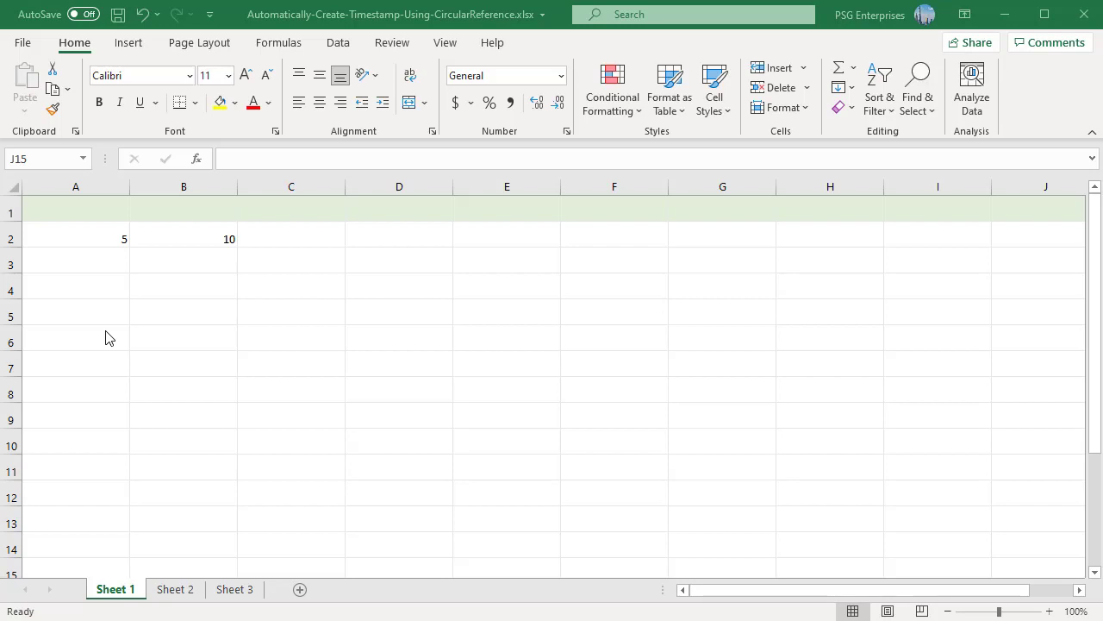
pyautogui.moveTo(241, 290)
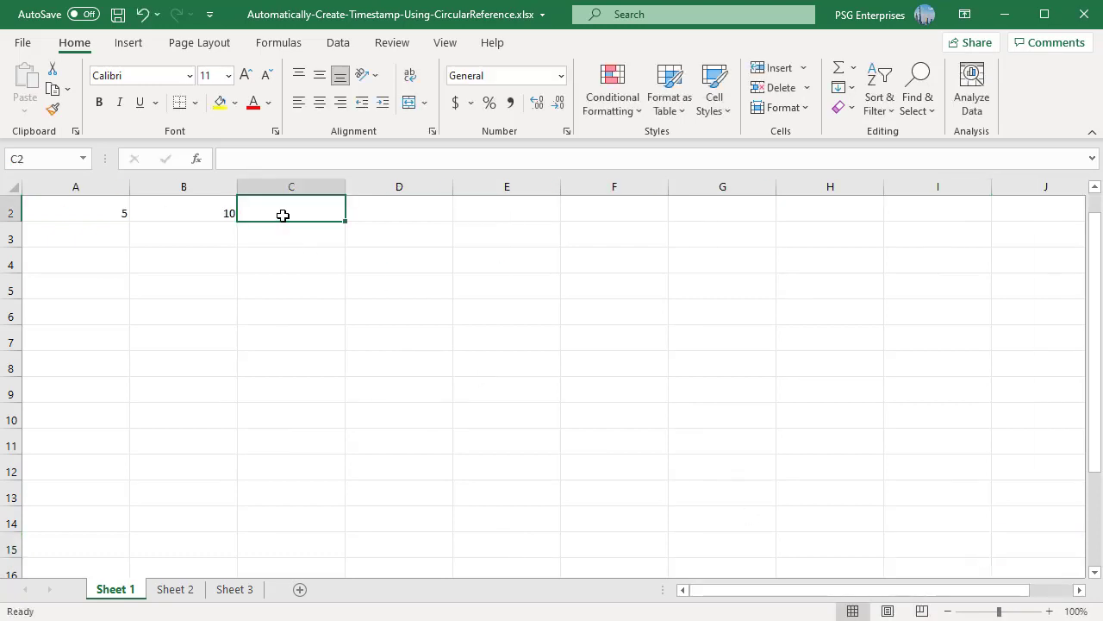
# Step: Enter =A2+B2+C2 in C2 so the formula references its own cell
pyautogui.write('=')
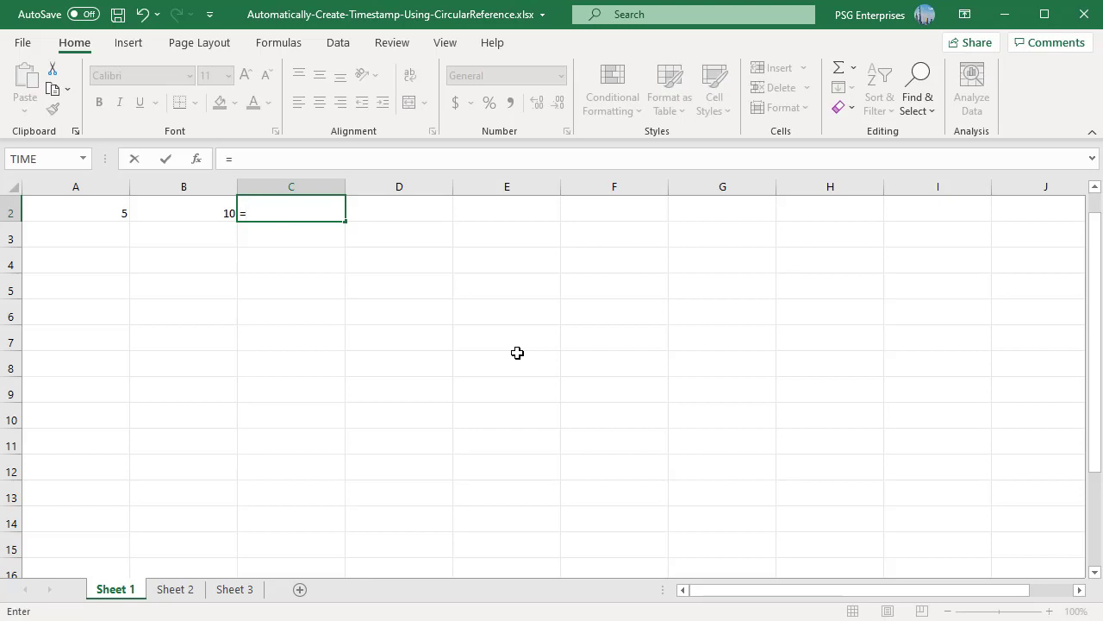
pyautogui.click(76, 212)
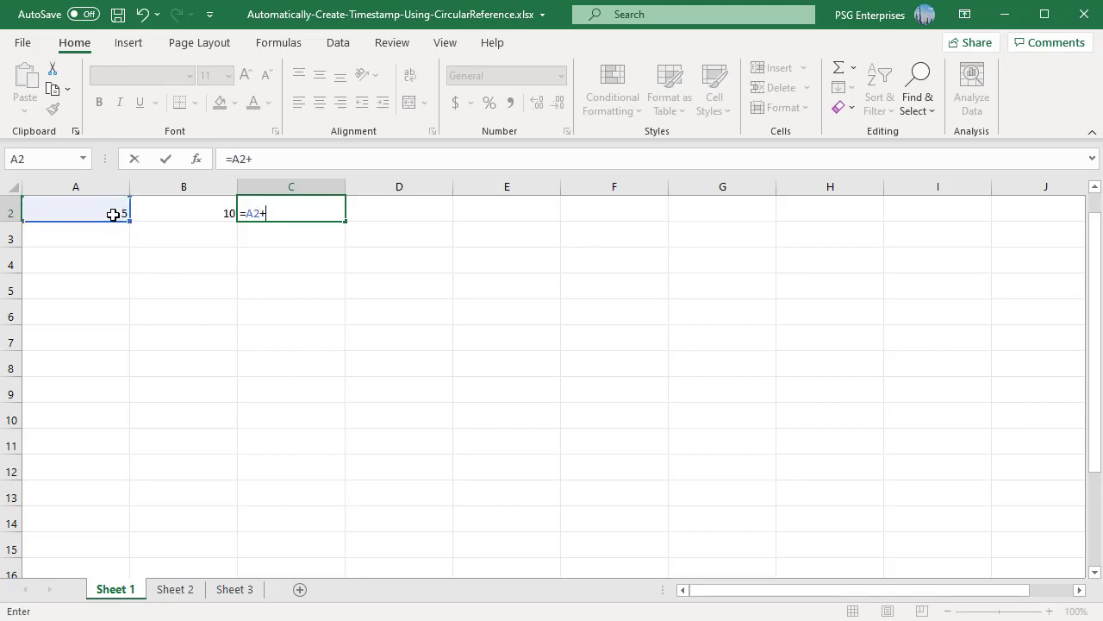
pyautogui.click(183, 212)
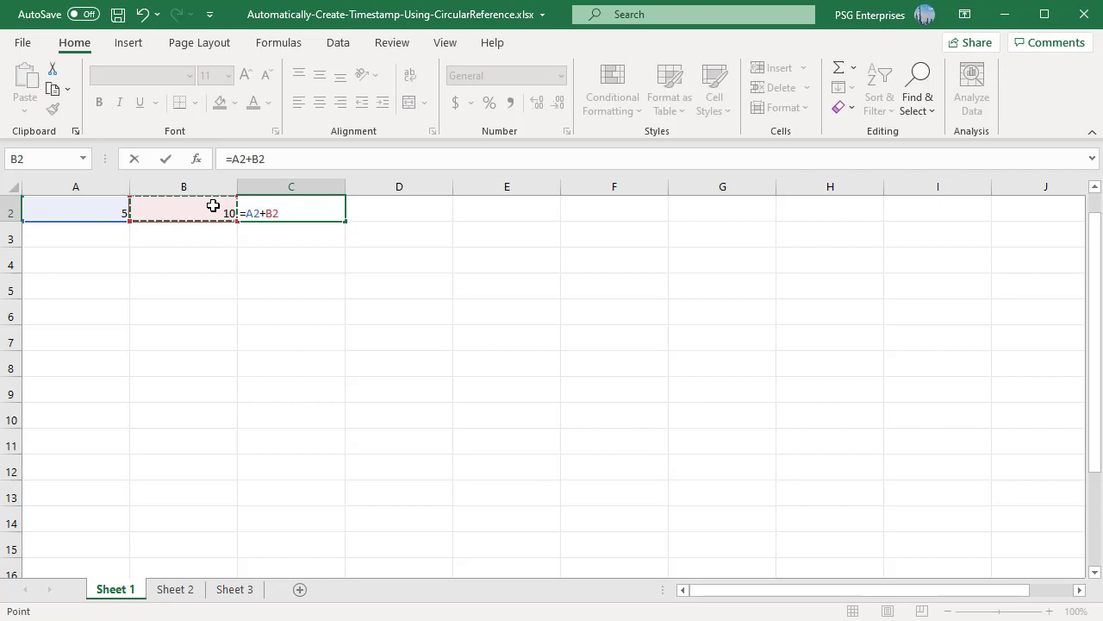
pyautogui.write('+C2')
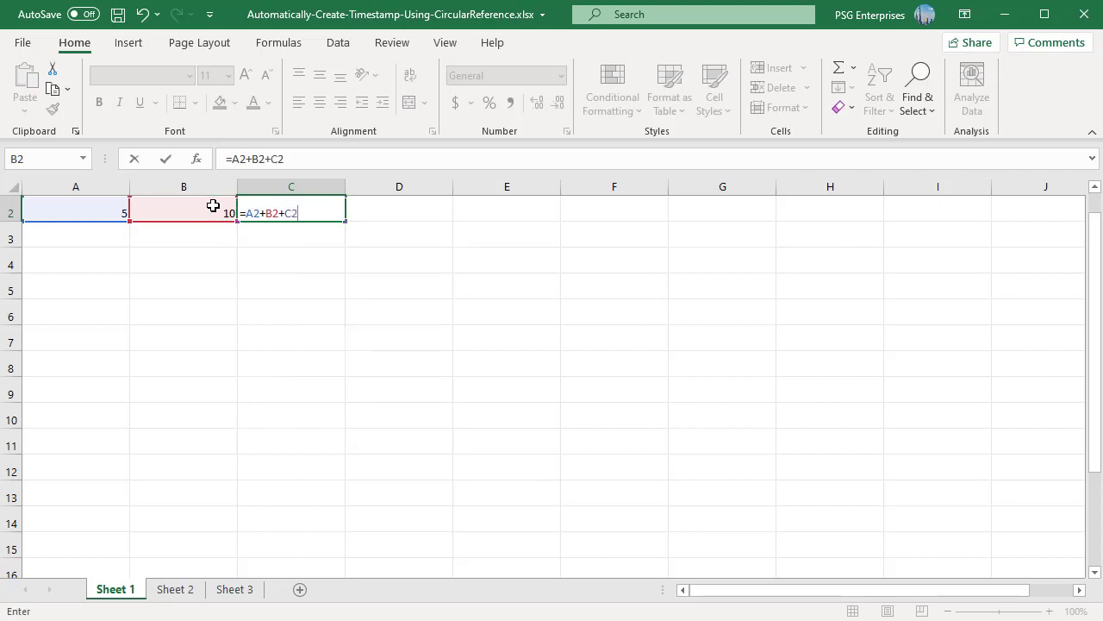
pyautogui.press('Enter')
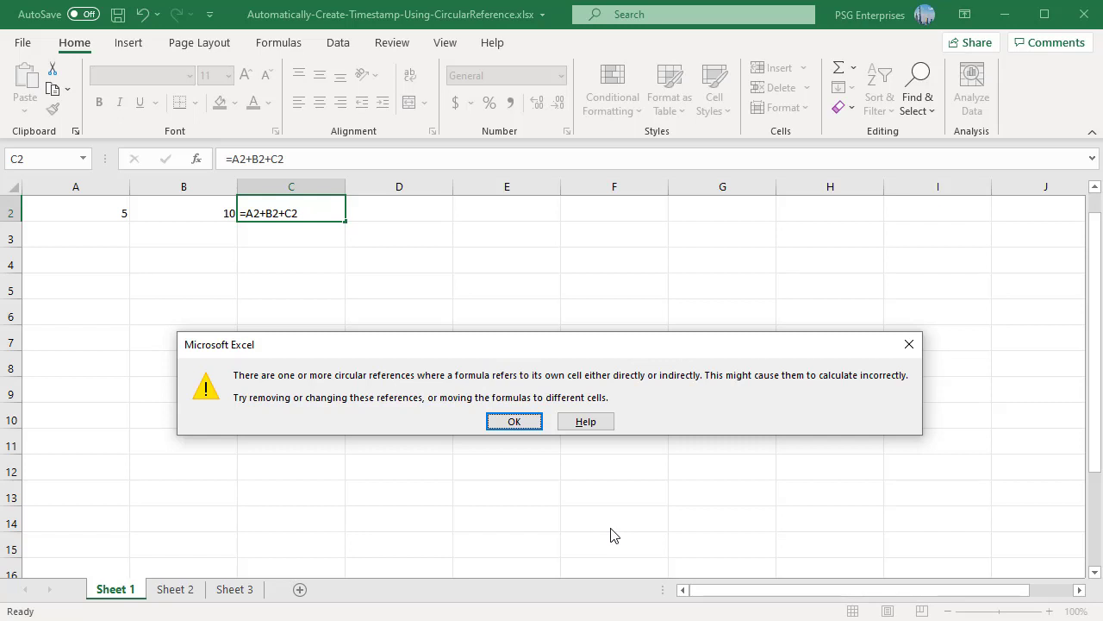
pyautogui.moveTo(512, 457)
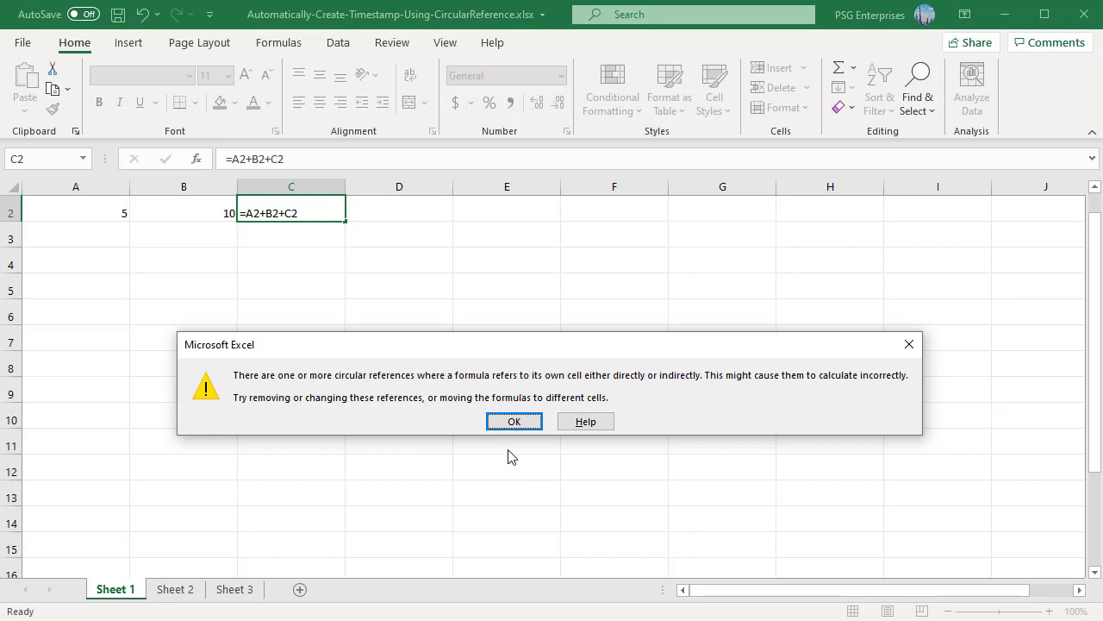
pyautogui.moveTo(513, 449)
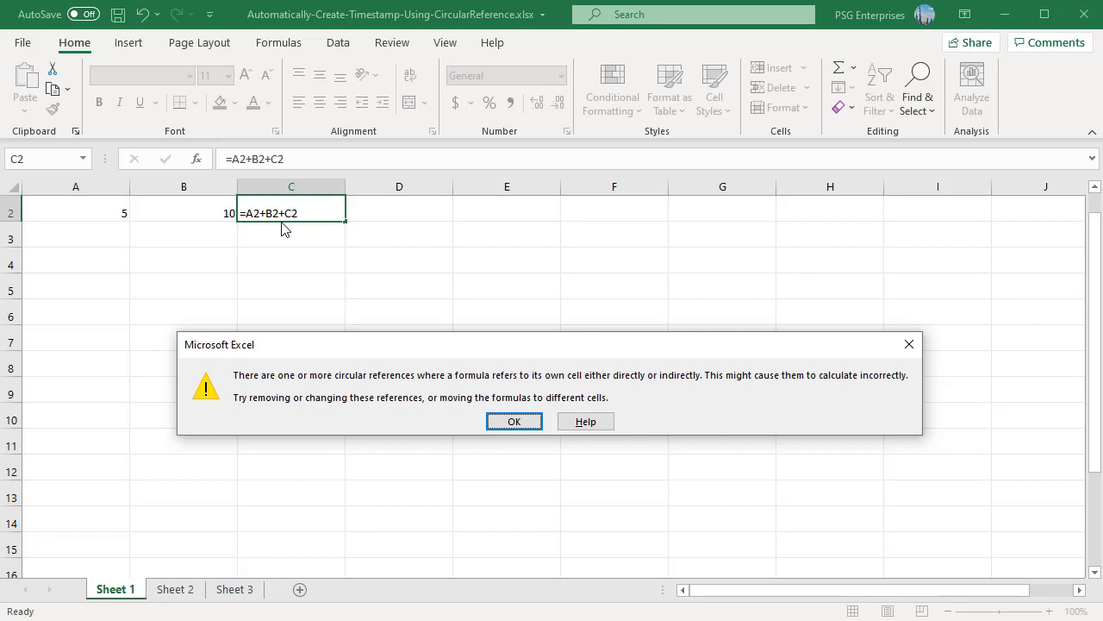
pyautogui.moveTo(465, 375)
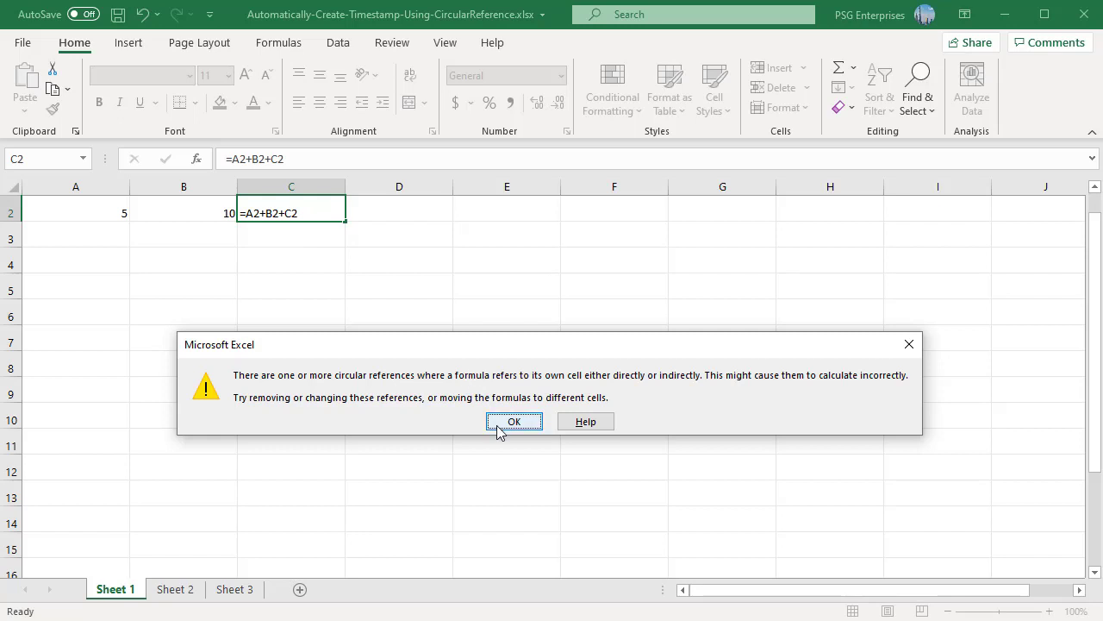
# Step: Acknowledge the circular reference warning with OK
pyautogui.click(513, 421)
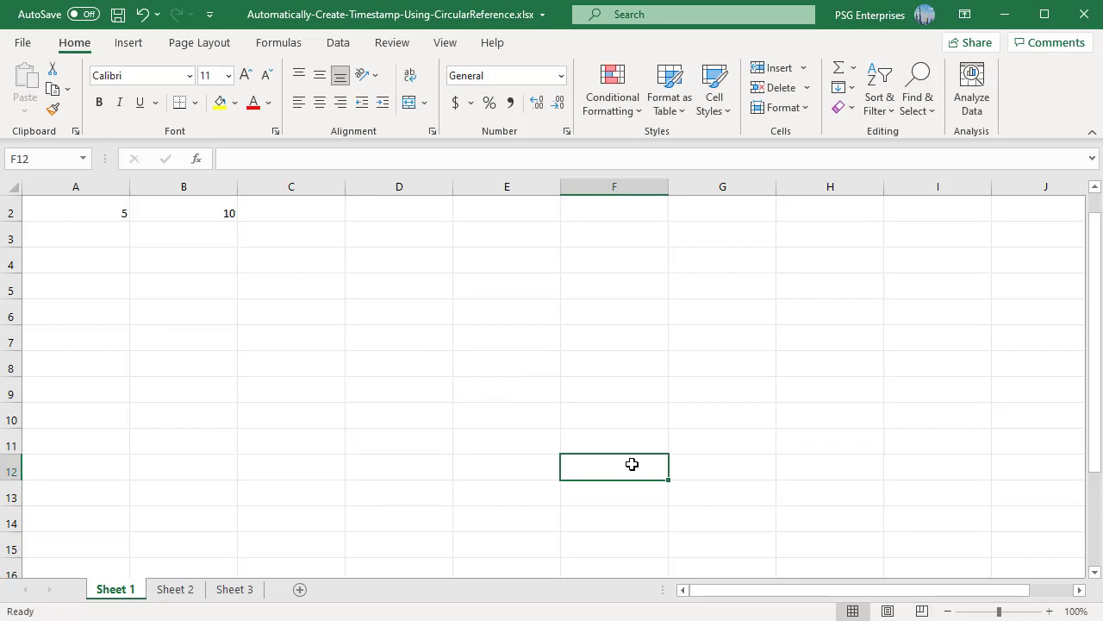
pyautogui.moveTo(382, 355)
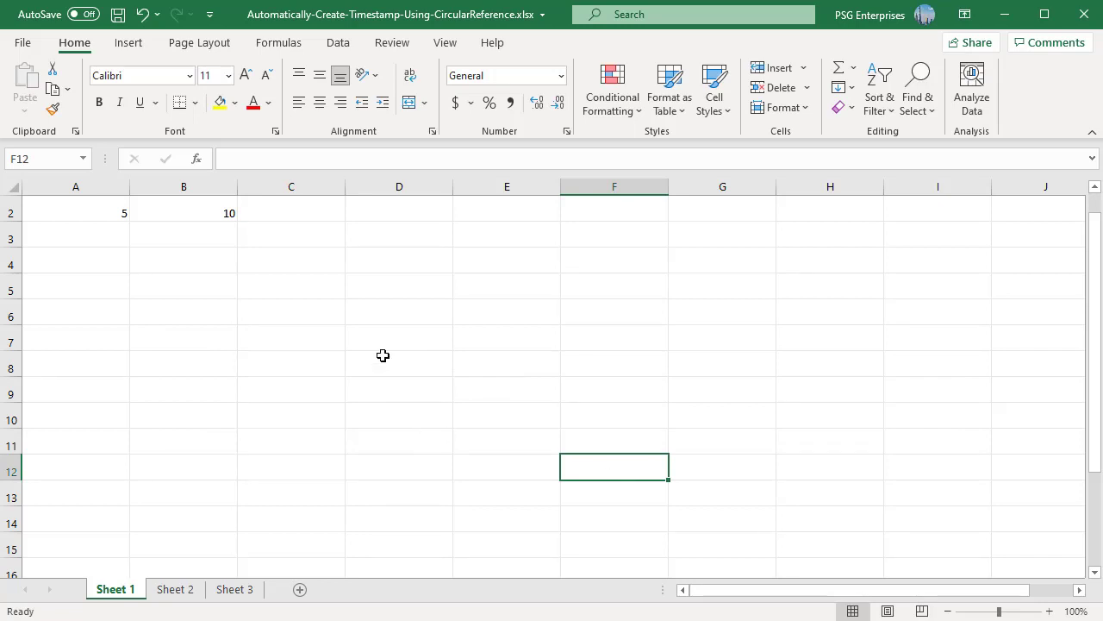
pyautogui.moveTo(397, 352)
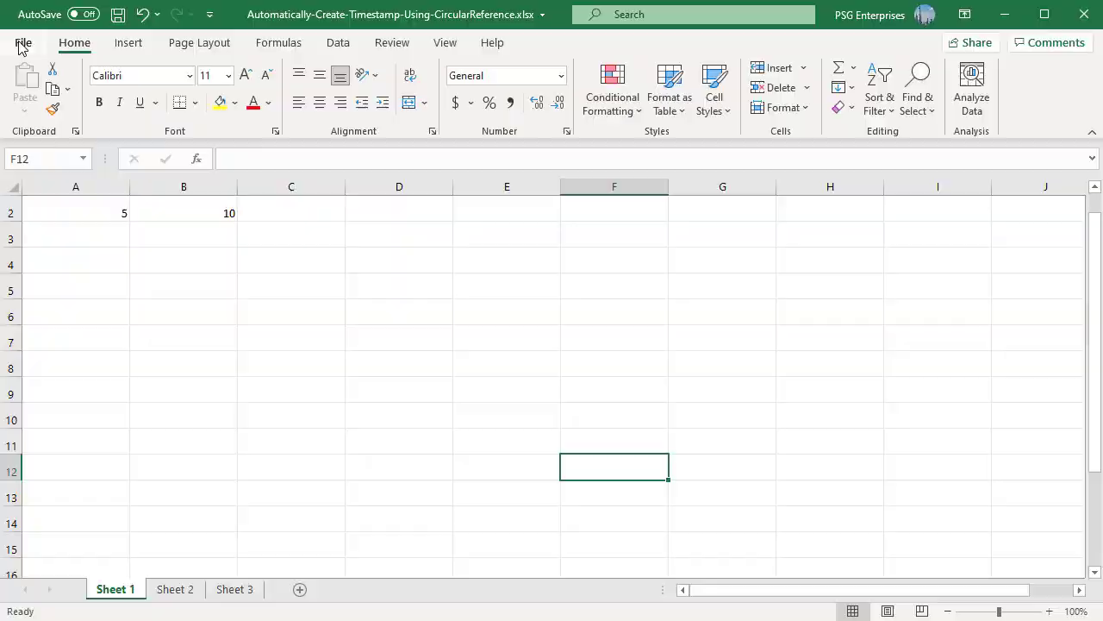
# Step: Enable iterative calculation in Excel Options > Formulas with Maximum Iterations set to 5
pyautogui.click(24, 42)
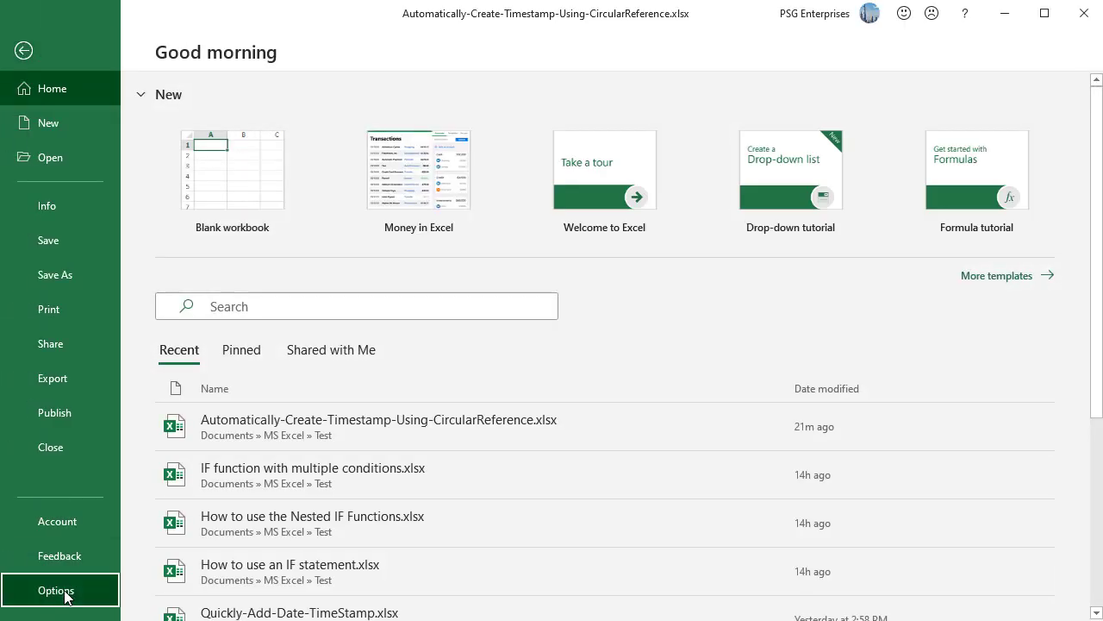
pyautogui.click(55, 590)
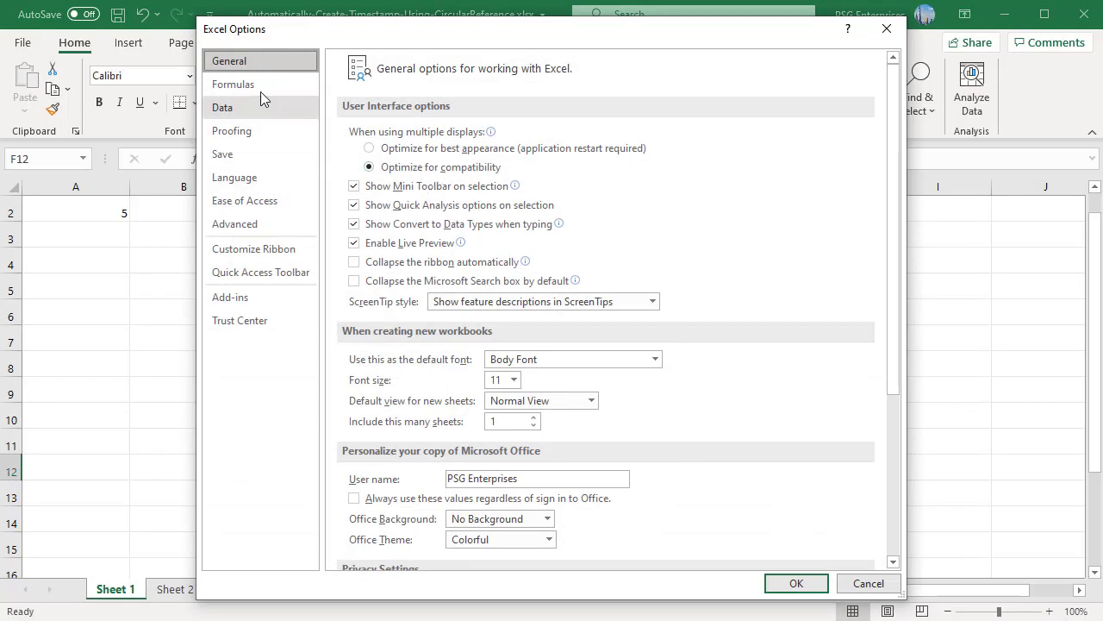
pyautogui.click(233, 82)
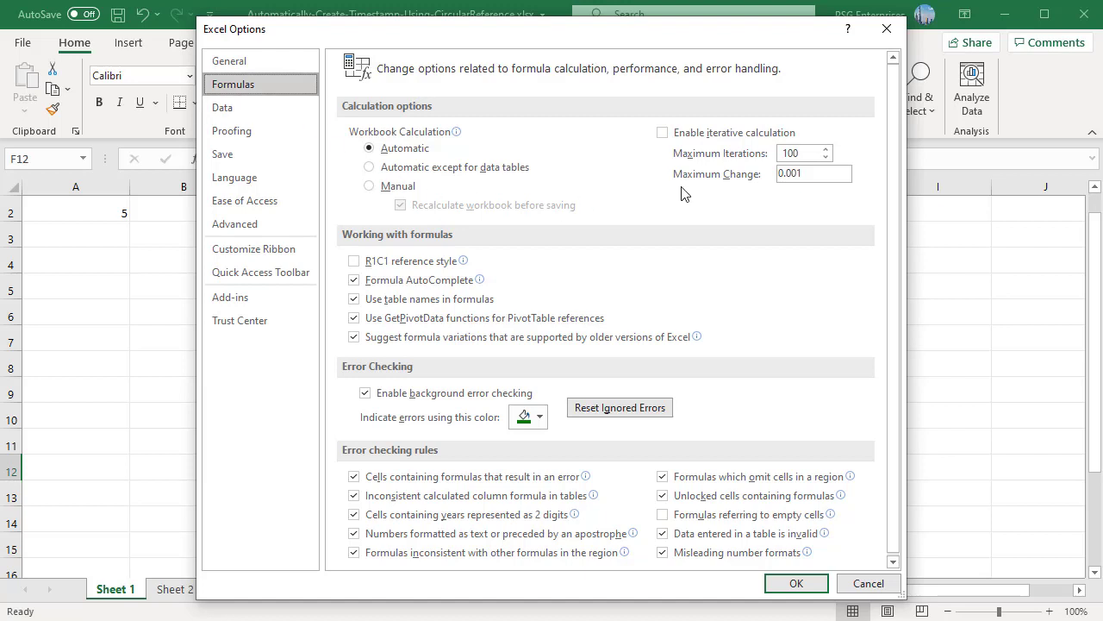
pyautogui.click(662, 131)
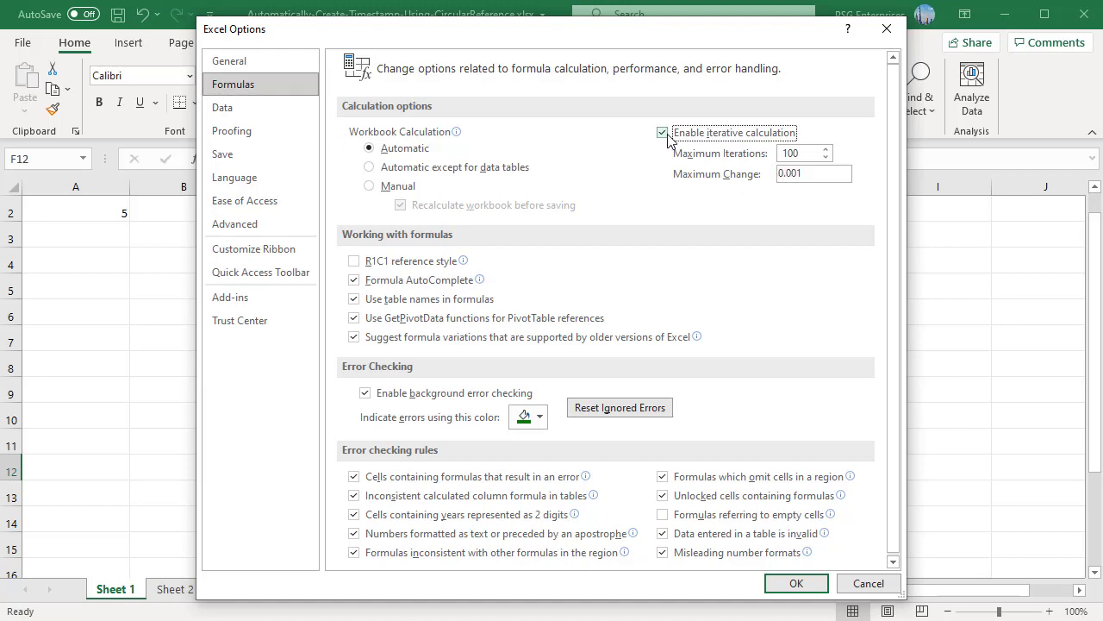
pyautogui.click(662, 131)
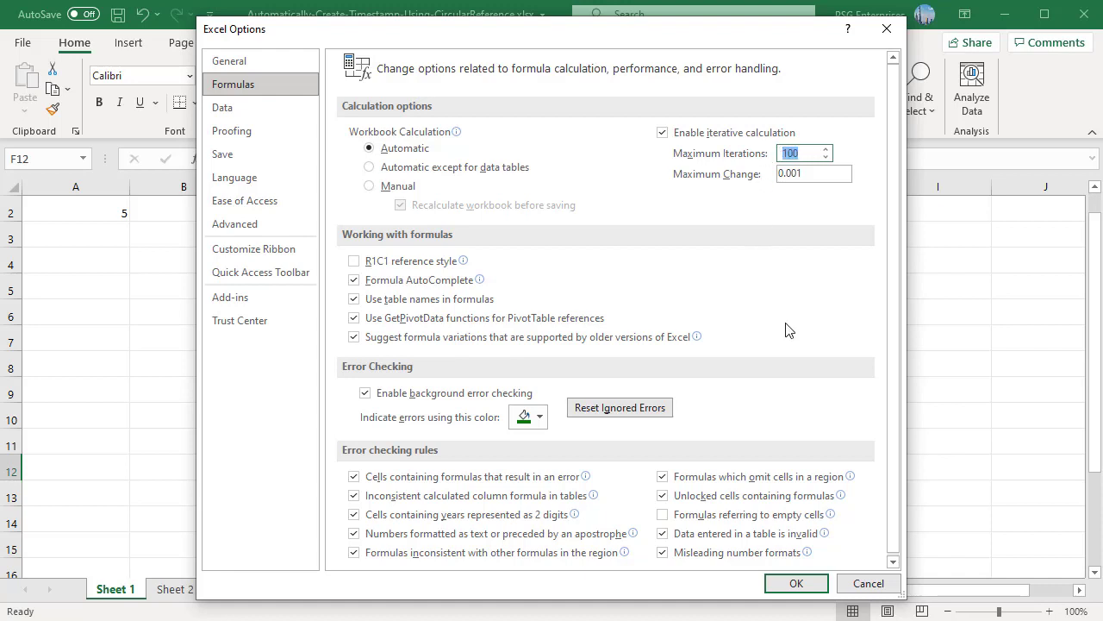
pyautogui.write('5')
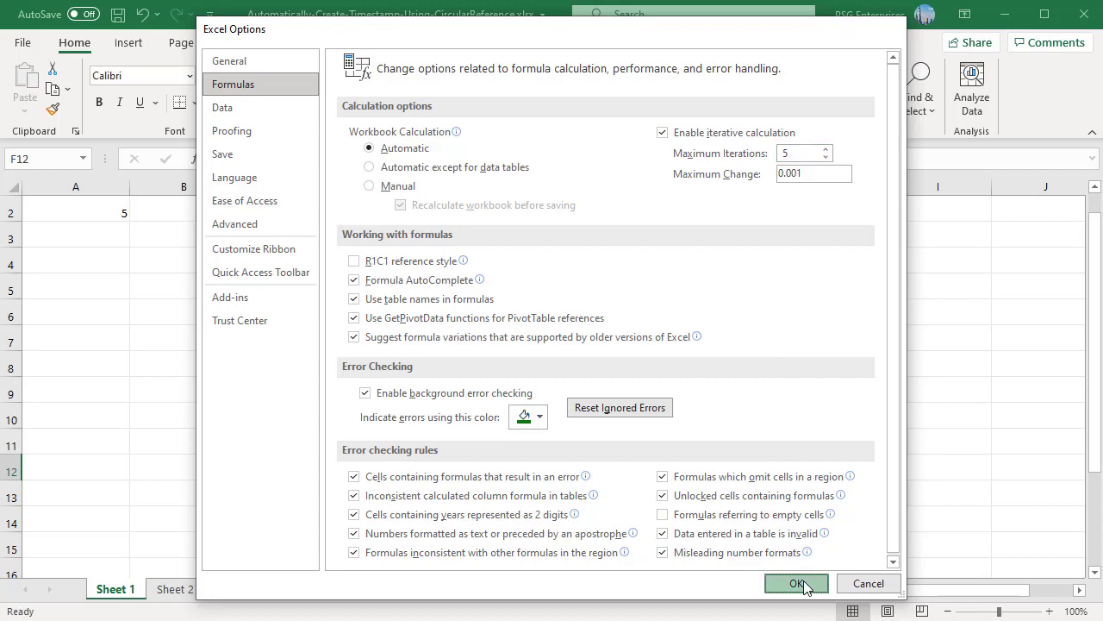
pyautogui.click(796, 583)
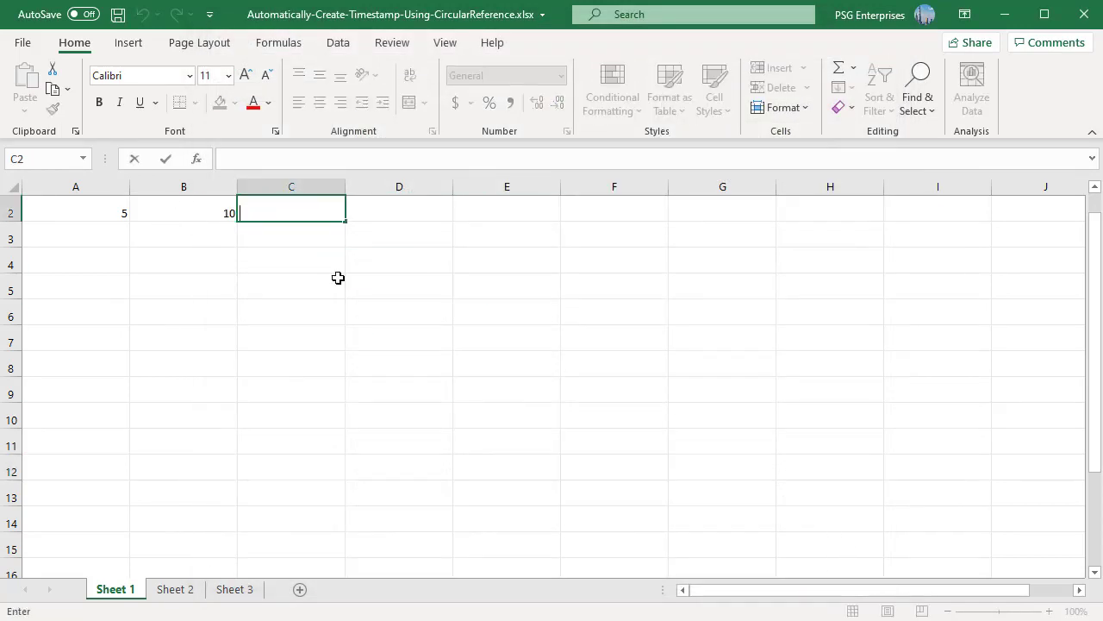
# Step: Re-enter the self-referencing sum of A2 and B2 in C2, which iterates to 75
pyautogui.write('=')
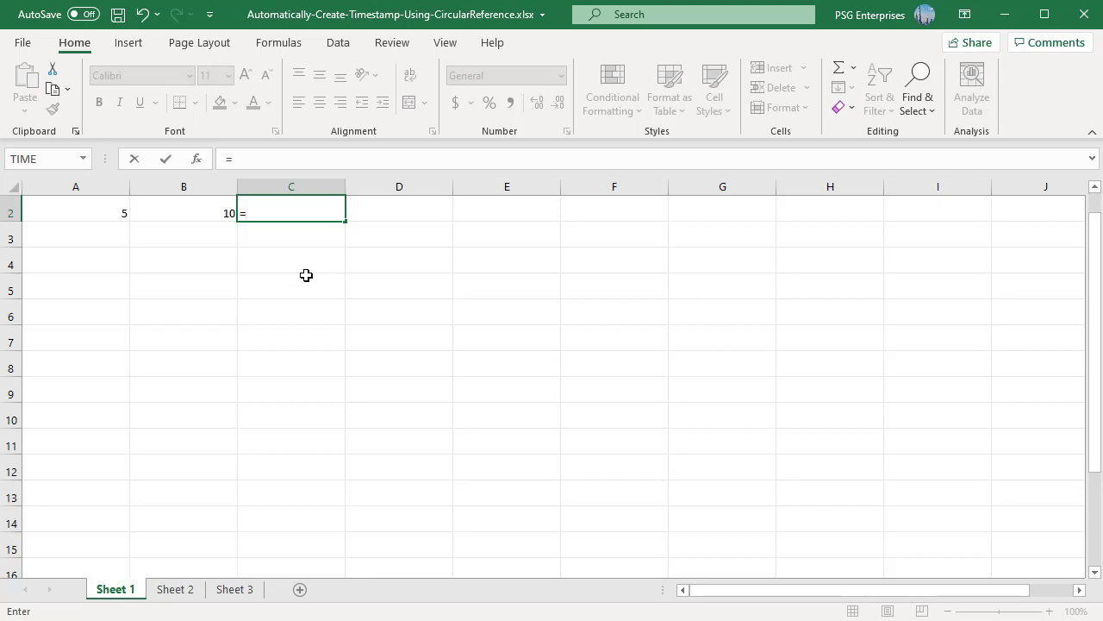
pyautogui.click(75, 213)
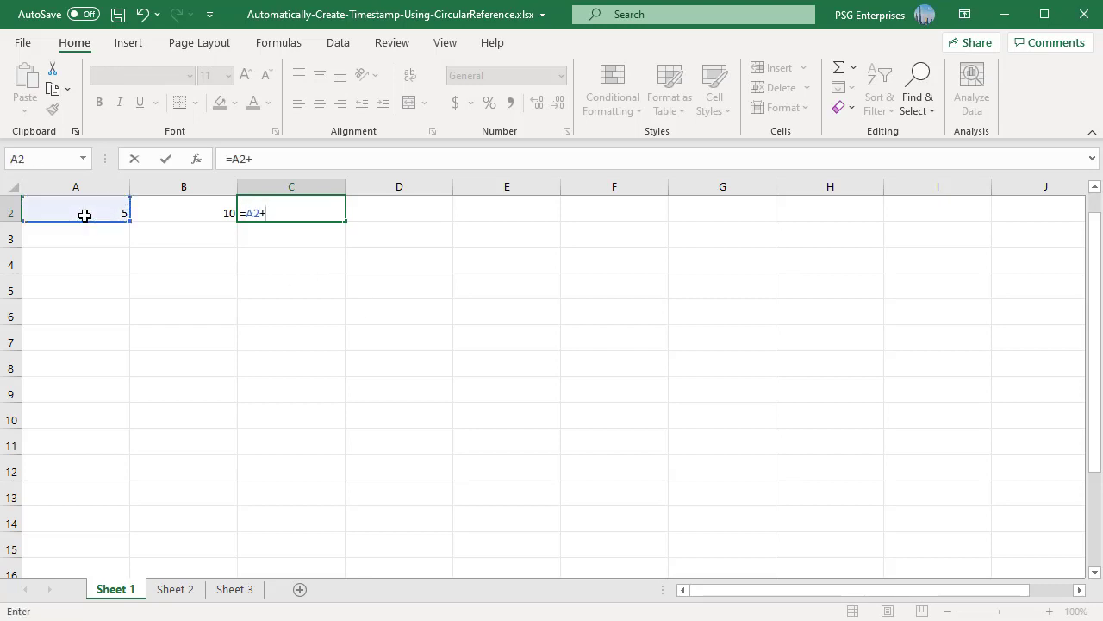
pyautogui.click(182, 214)
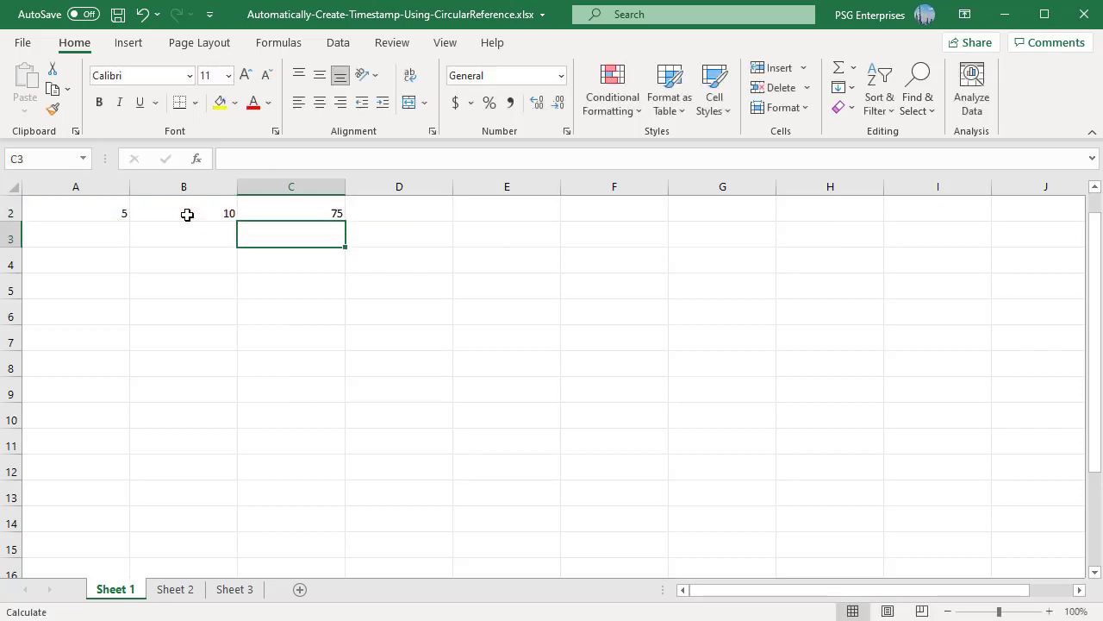
# Step: On Sheet 2, enter =IF(A2<>"",IF(B2<>"",B2,NOW()),"") in B2 as a timestamp formula
pyautogui.click(176, 590)
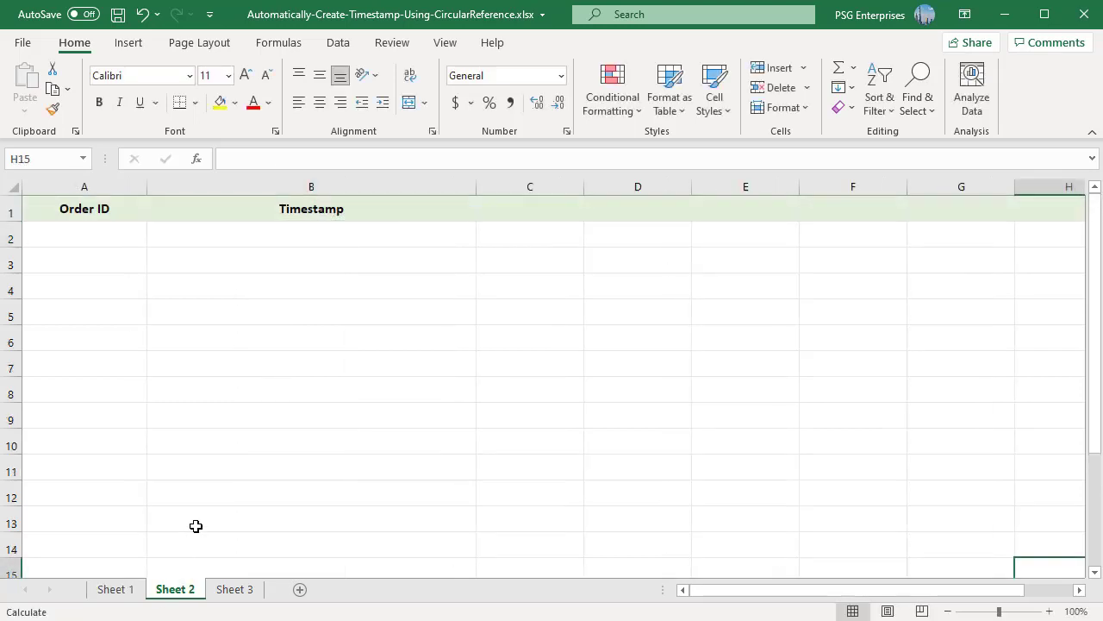
pyautogui.moveTo(72, 270)
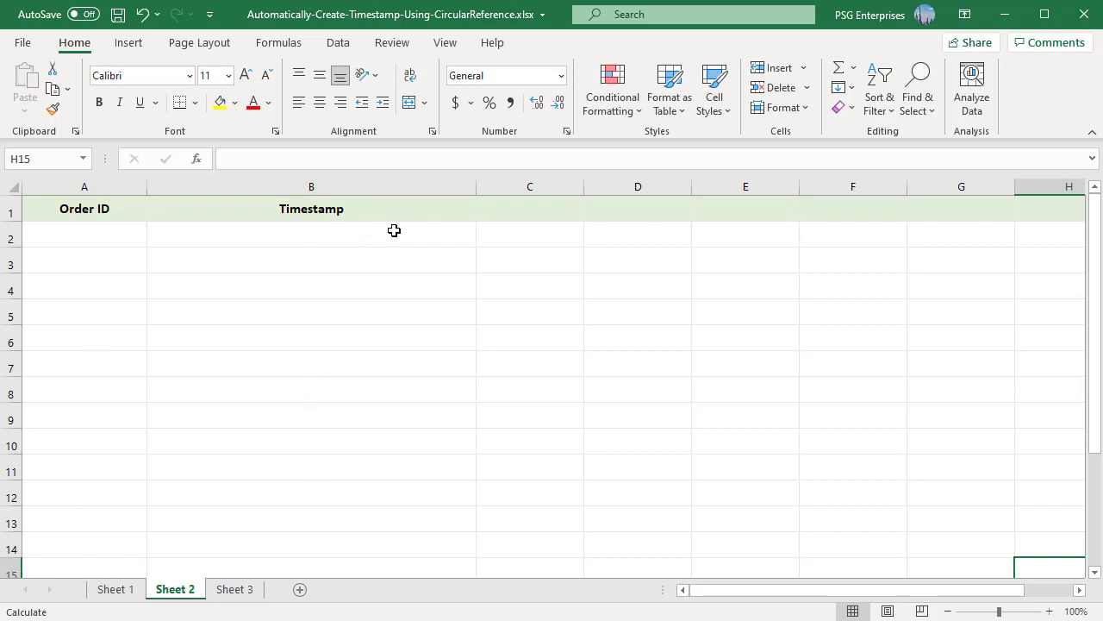
pyautogui.click(310, 238)
pyautogui.write('=IF(A2<>"",IF(B2<>"",B2,NOW()),"")')
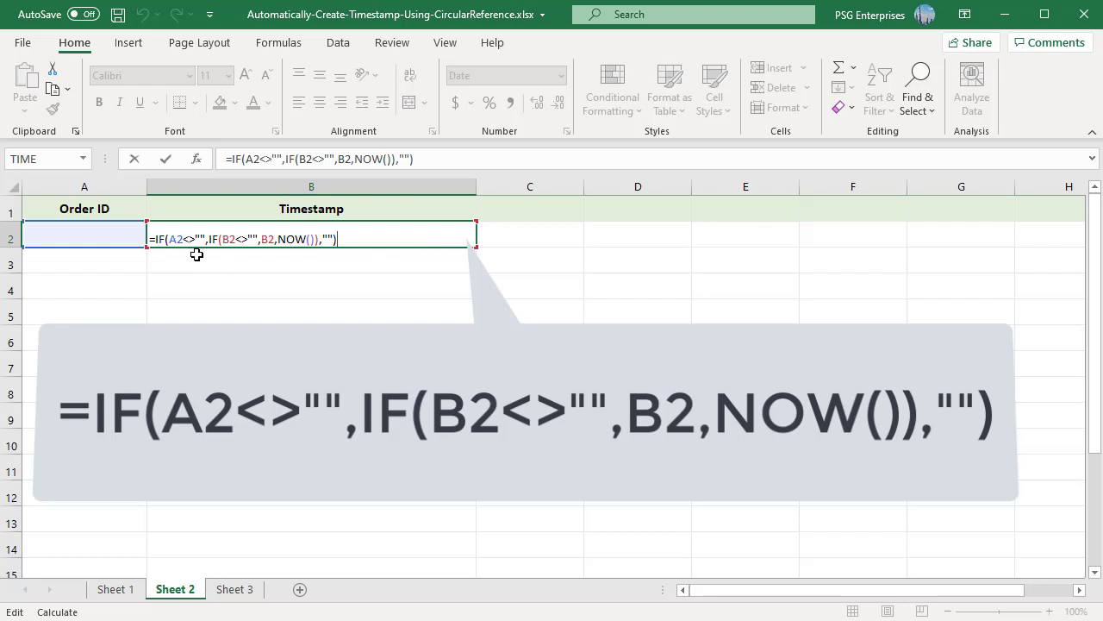
pyautogui.moveTo(238, 259)
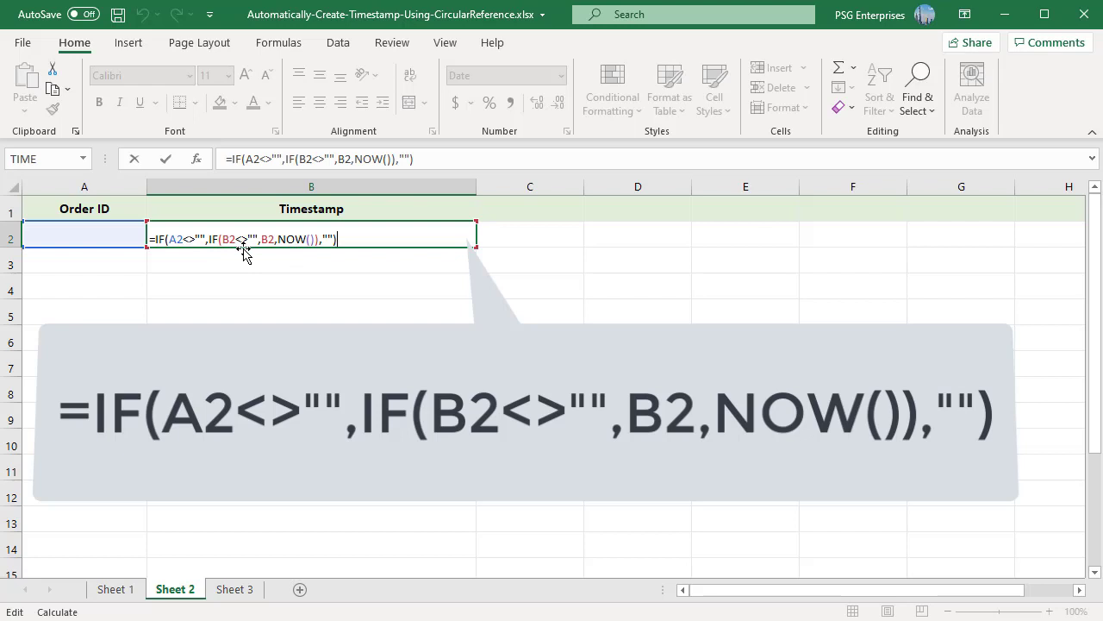
pyautogui.moveTo(266, 252)
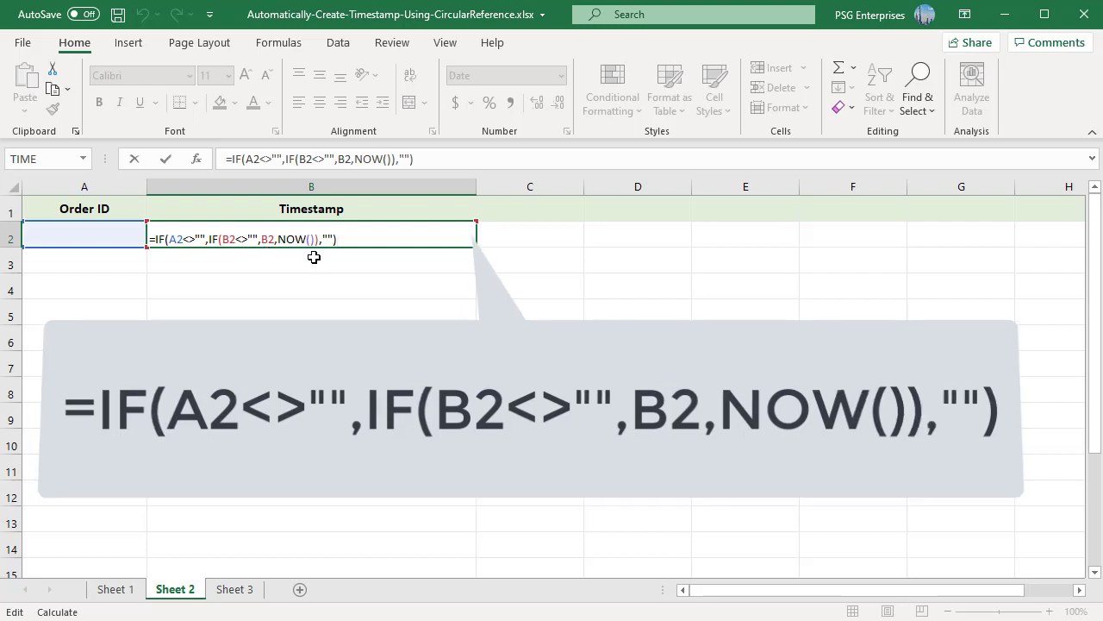
pyautogui.moveTo(330, 251)
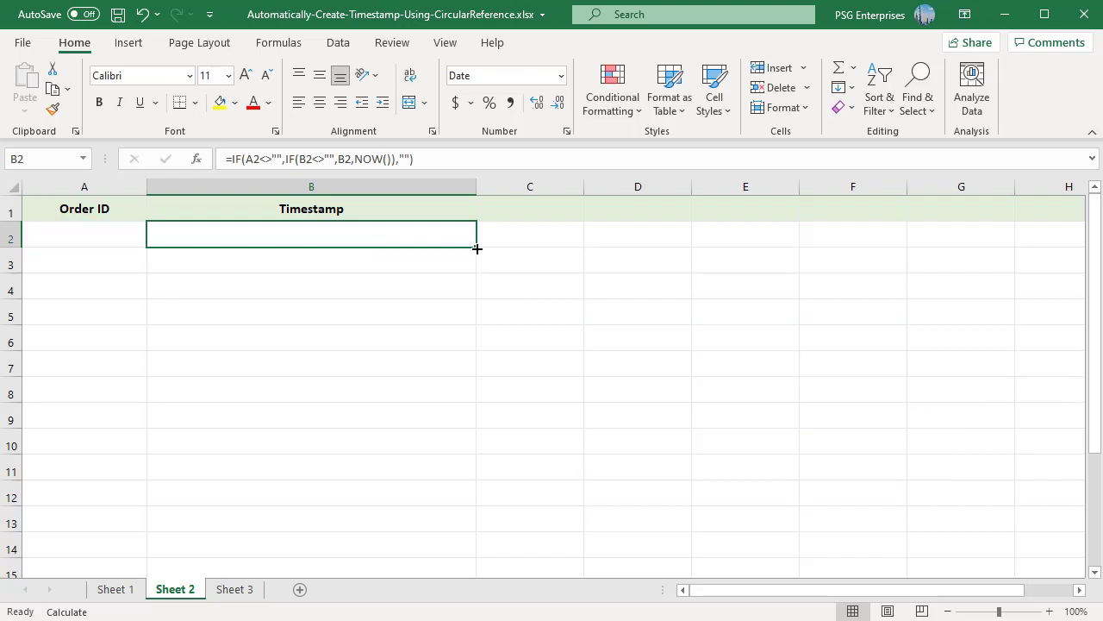
# Step: Fill the timestamp formula down, enter Order IDs 1 and 2, then change A2 to 3
pyautogui.moveTo(475, 248); pyautogui.dragTo(469, 521)
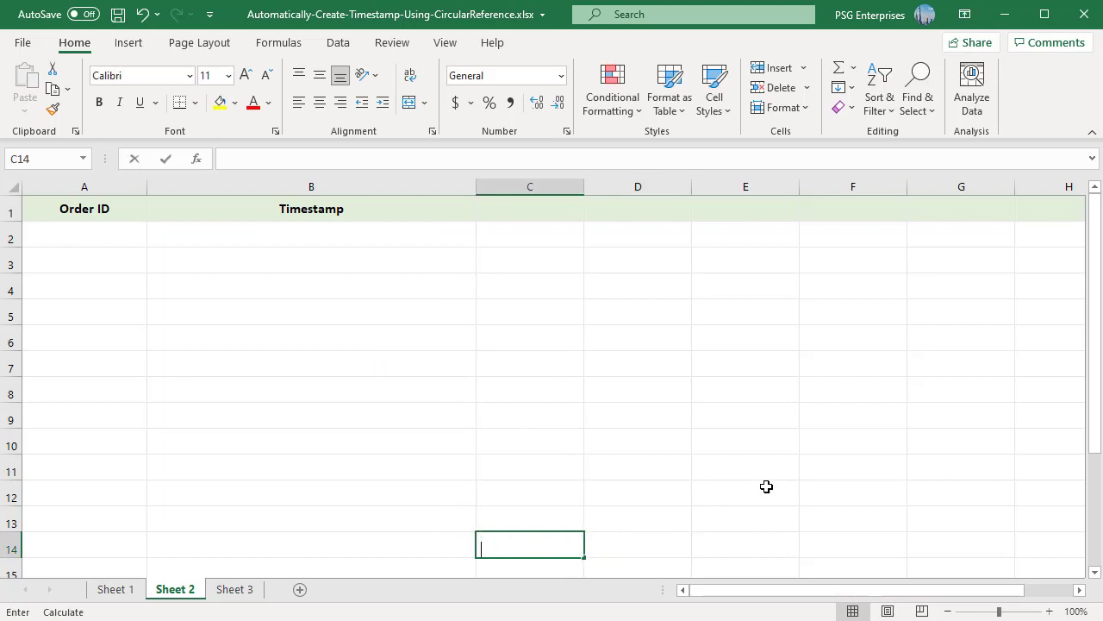
pyautogui.click(82, 234)
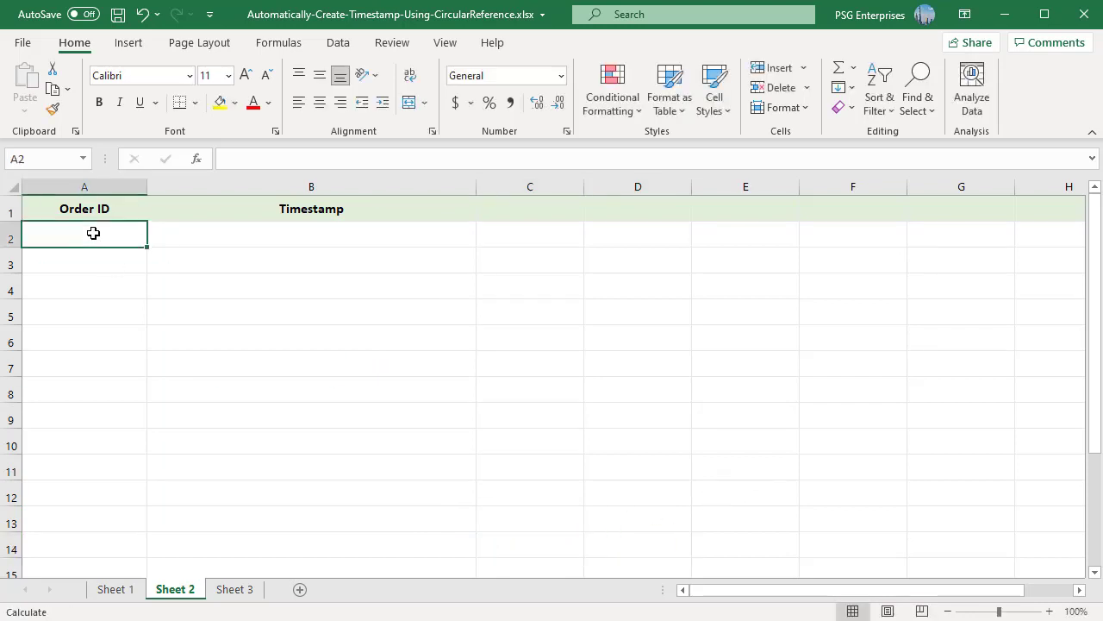
pyautogui.write('1')
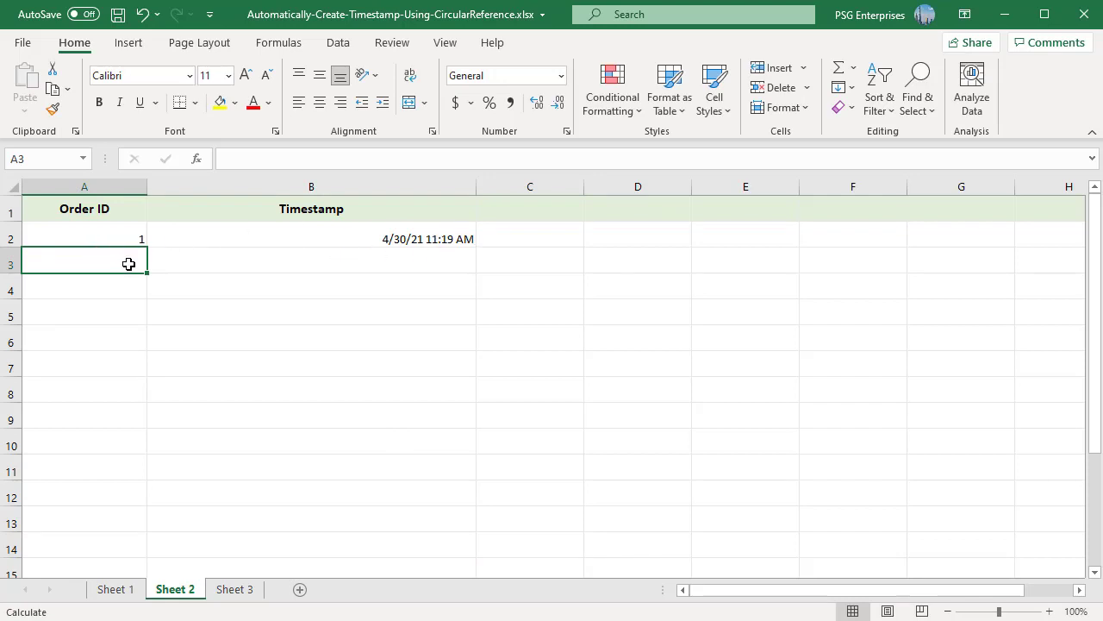
pyautogui.write('2')
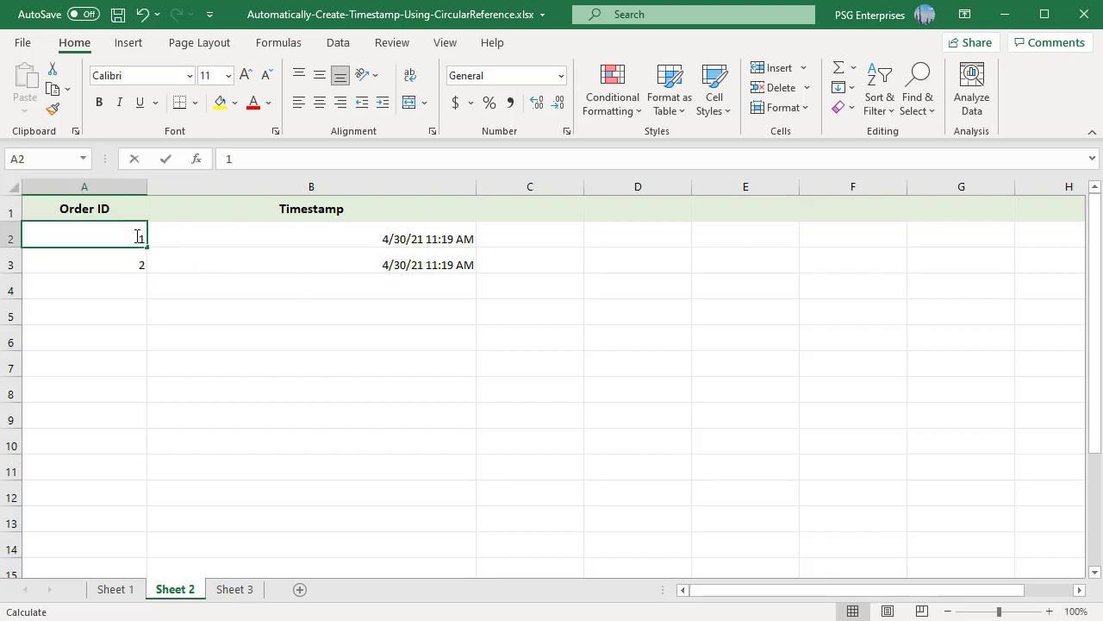
pyautogui.write('3')
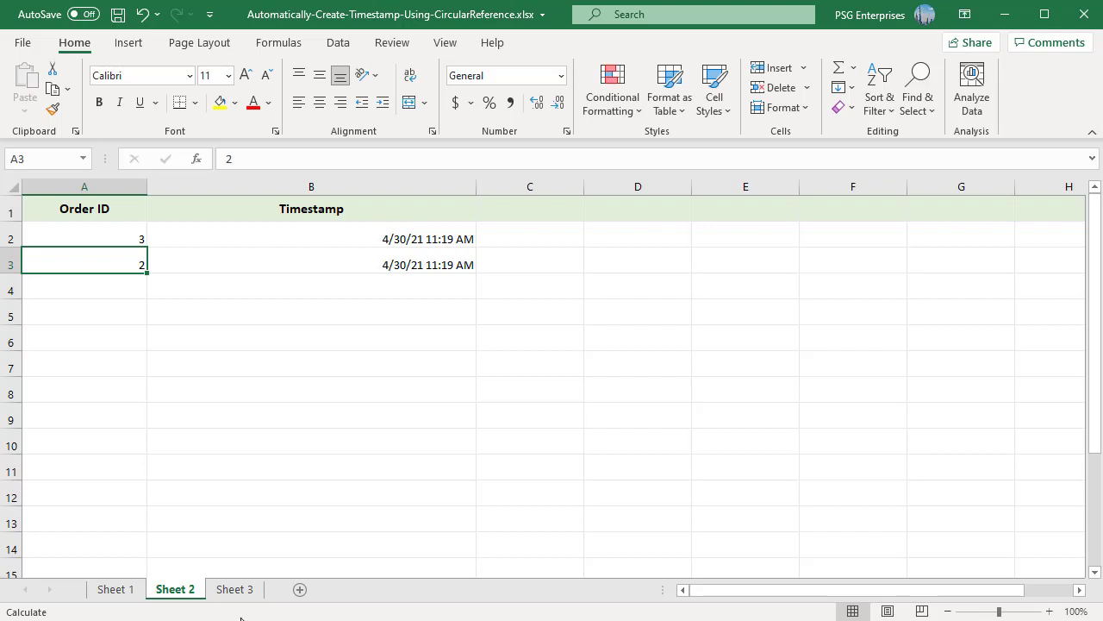
# Step: On Sheet 3, enter the IF/AND/CELL("address")/NOW timestamp formula in B2
pyautogui.click(234, 589)
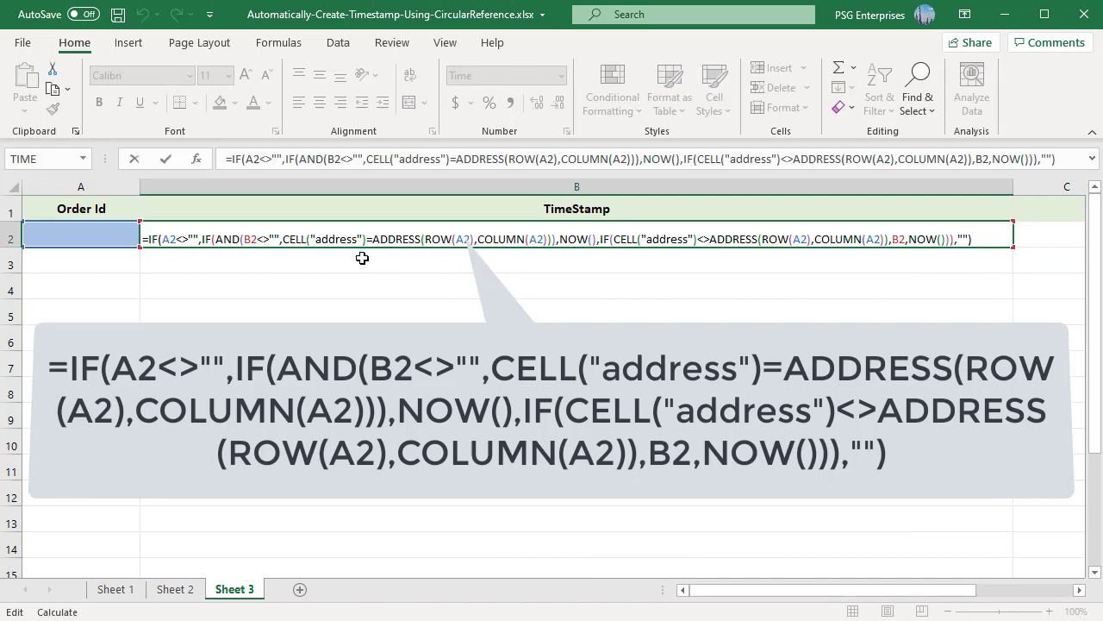
pyautogui.moveTo(414, 258)
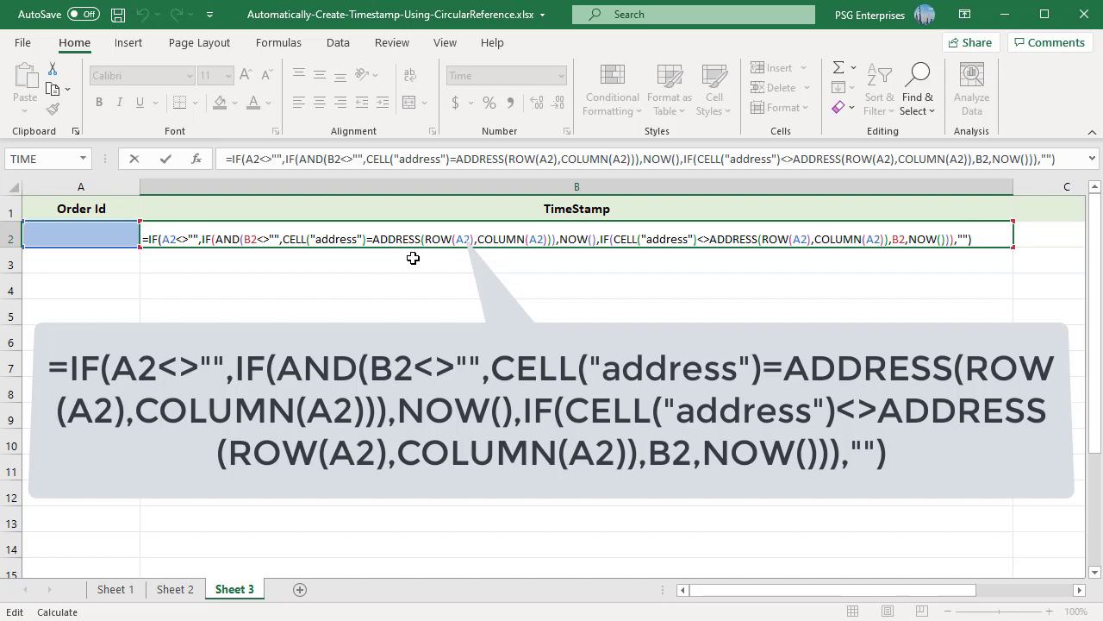
pyautogui.moveTo(574, 252)
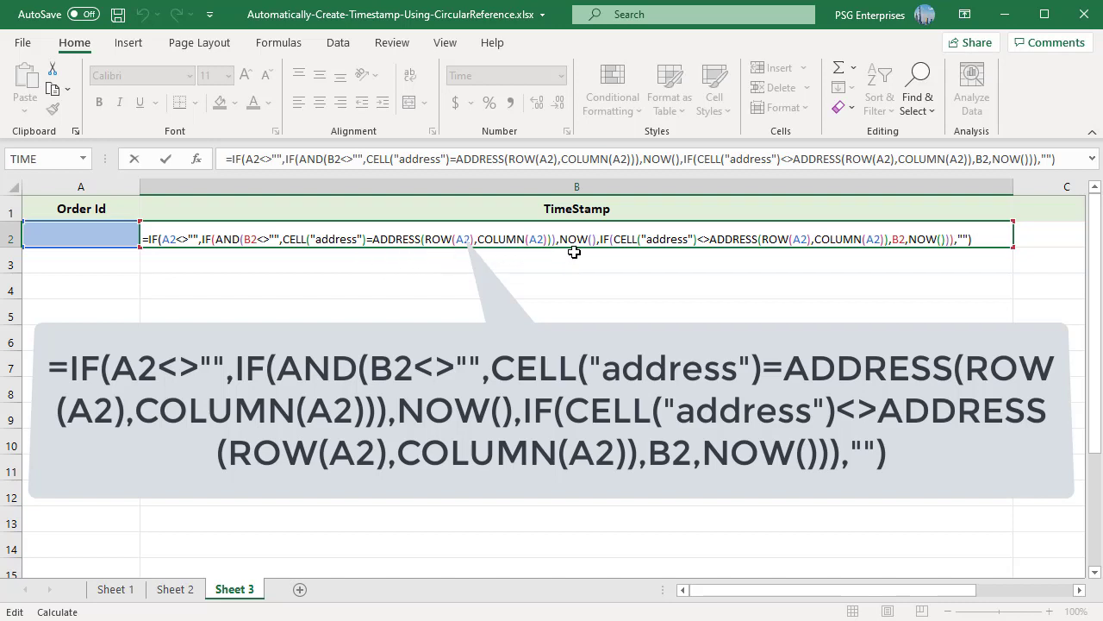
pyautogui.press('Enter')
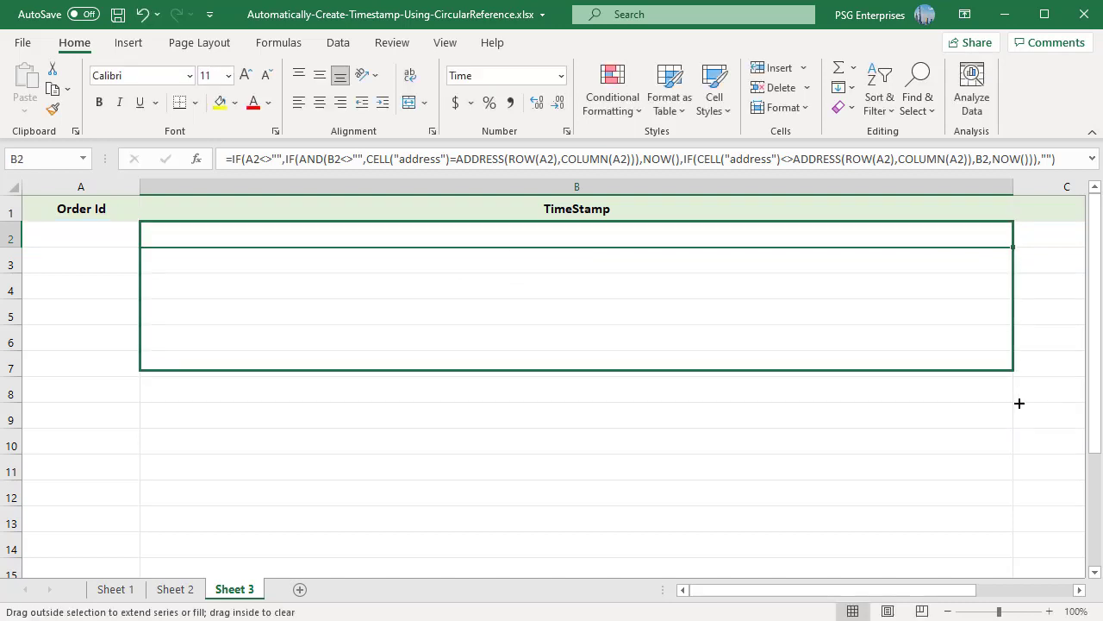
# Step: Fill the time formula down to B13, enter Order Ids 1 and 2, then change A2 to 3
pyautogui.moveTo(1014, 368); pyautogui.dragTo(1014, 531)
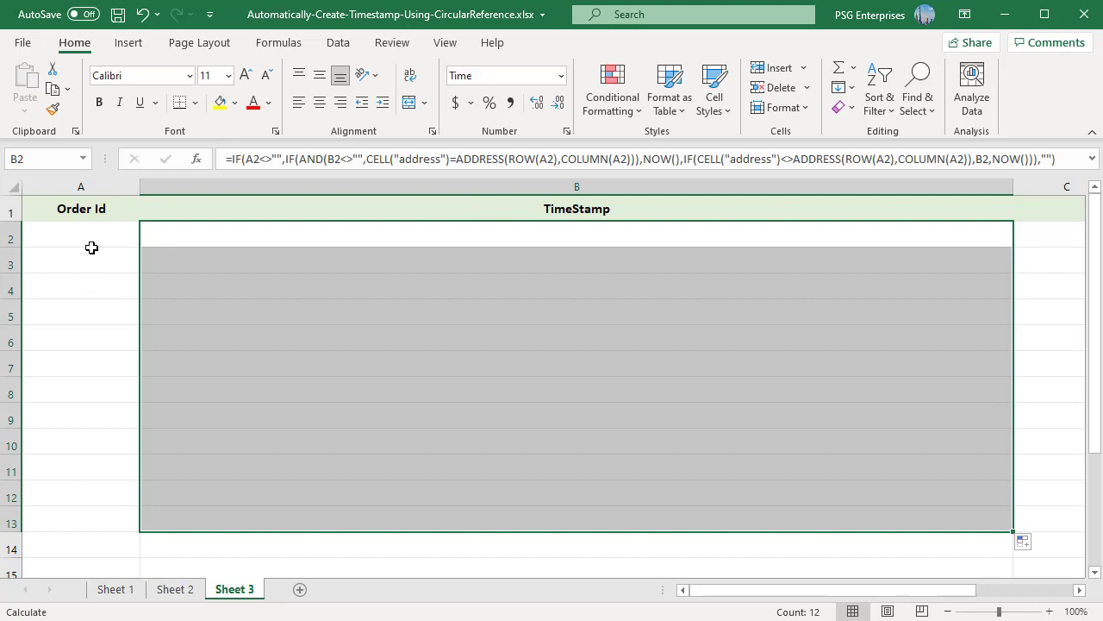
pyautogui.write('1')
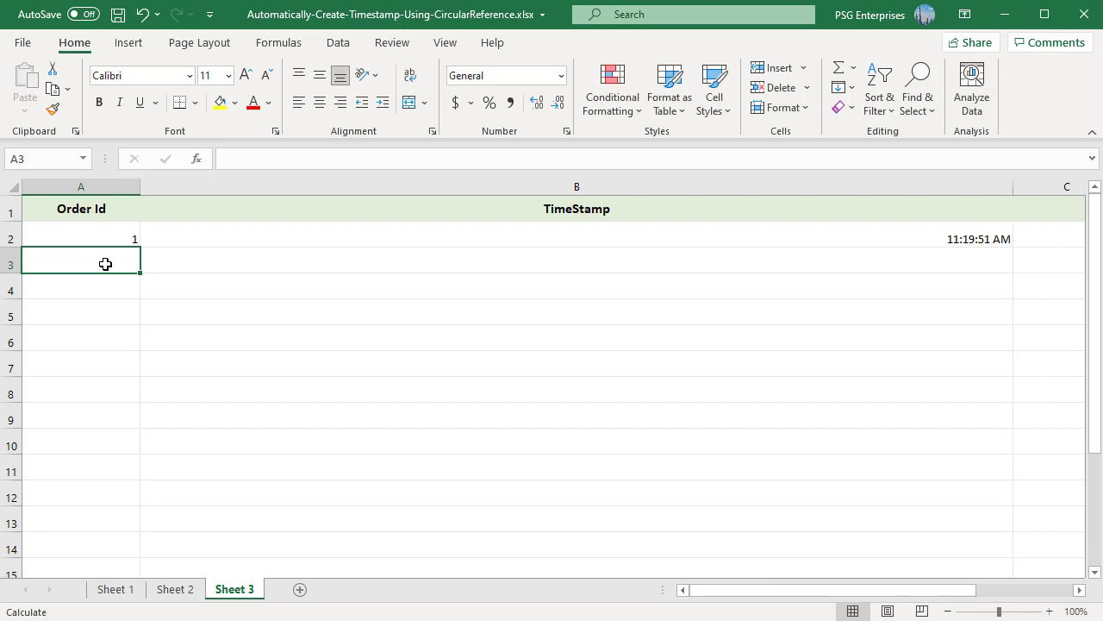
pyautogui.write('2')
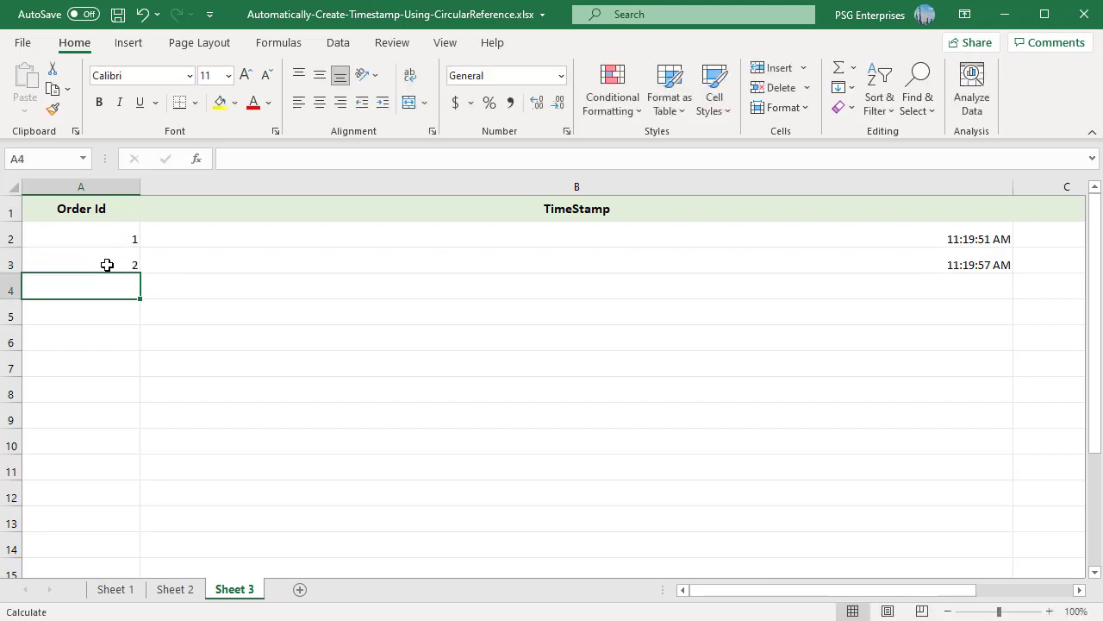
pyautogui.click(81, 238)
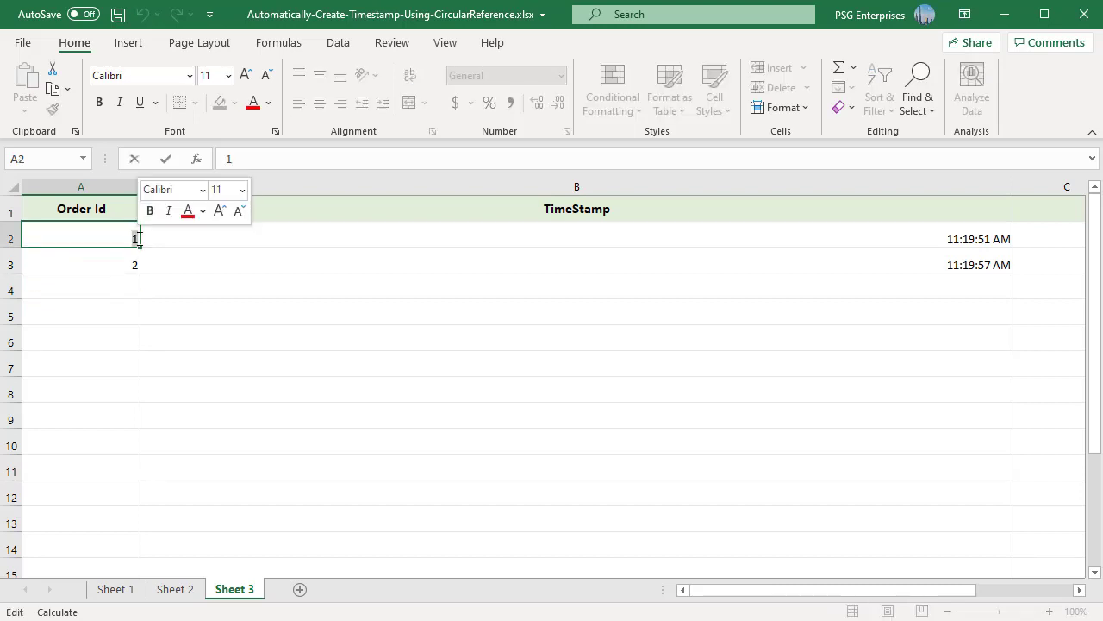
pyautogui.write('3')
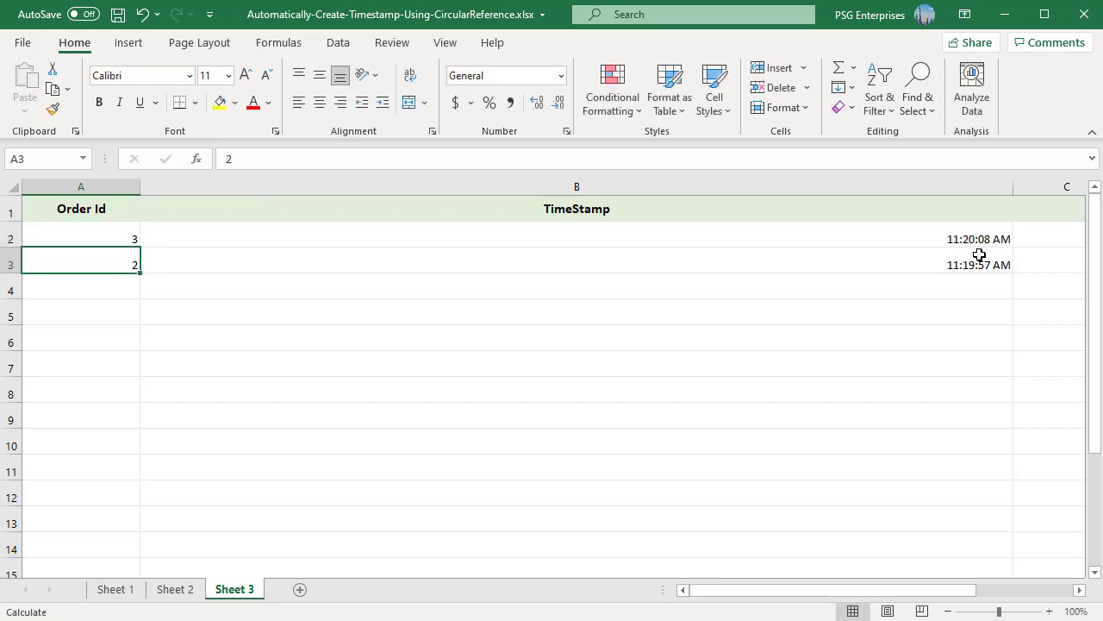
pyautogui.moveTo(1000, 255)
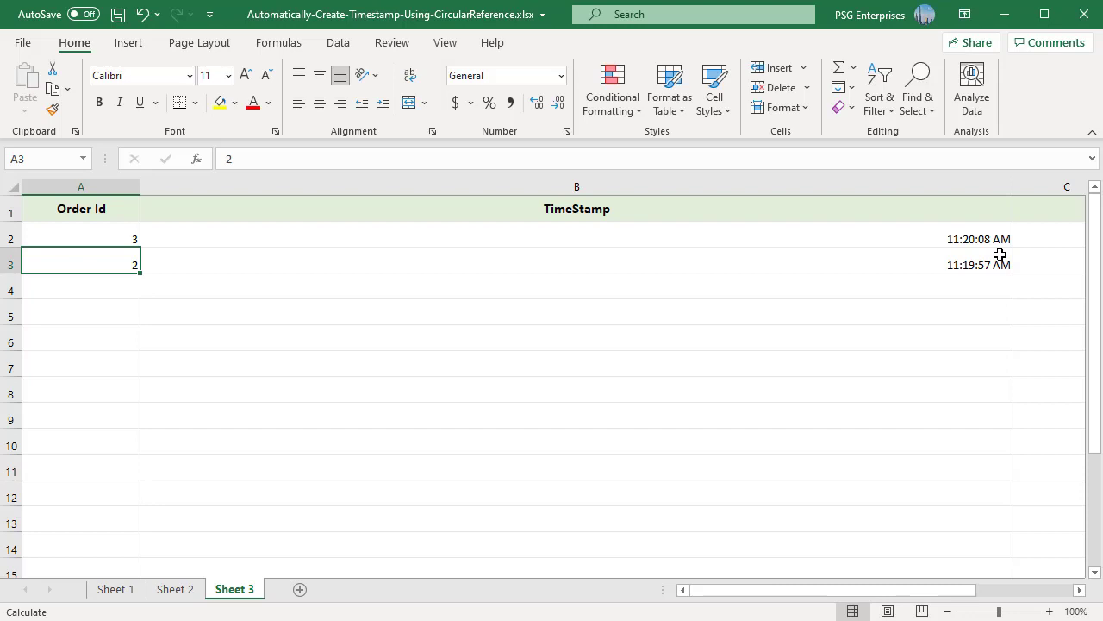
pyautogui.moveTo(973, 424)
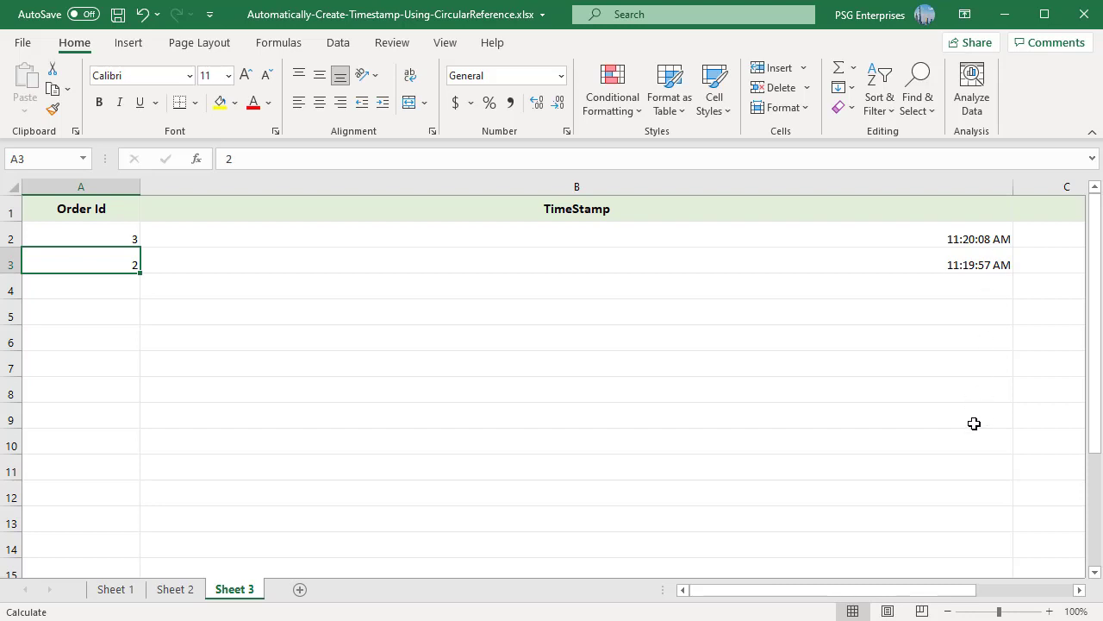